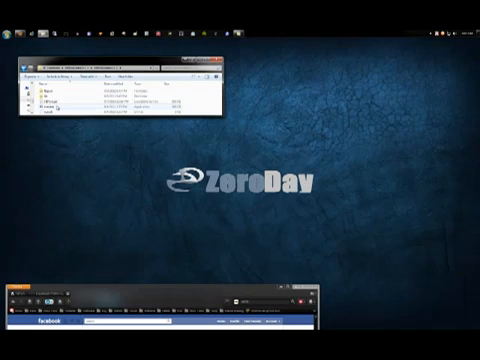
Launch FBPwn from its context menu in Windows Explorer.
{"action": "right_click", "coordinate": [56, 104]}
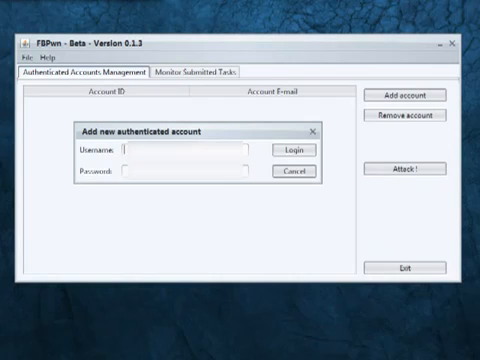
Fill in the account's username and password in the Add new authenticated account form.
{"action": "type", "text": "c"}
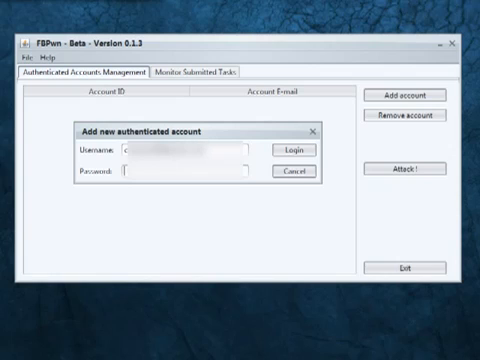
{"action": "type", "text": "password"}
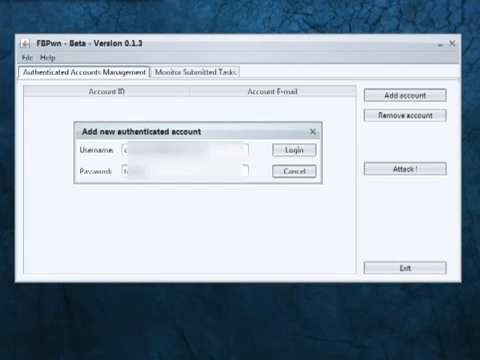
{"action": "left_click", "coordinate": [292, 150]}
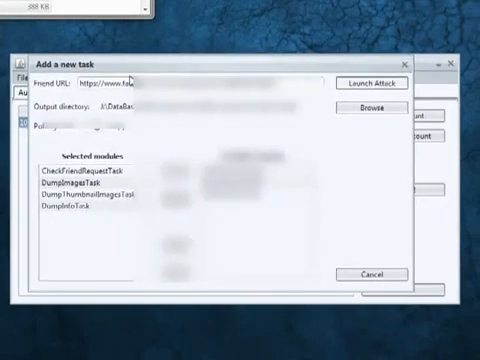
Launch the attack on the target profile and view the dumped info file in Notepad.
{"action": "left_click", "coordinate": [376, 80]}
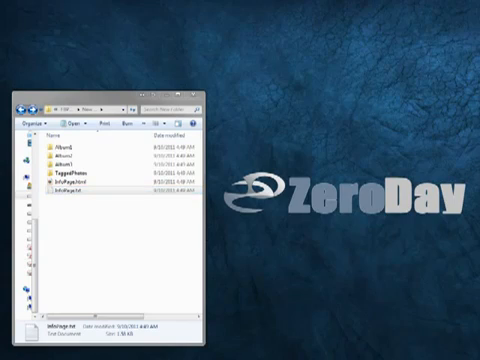
{"action": "double_click", "coordinate": [70, 186]}
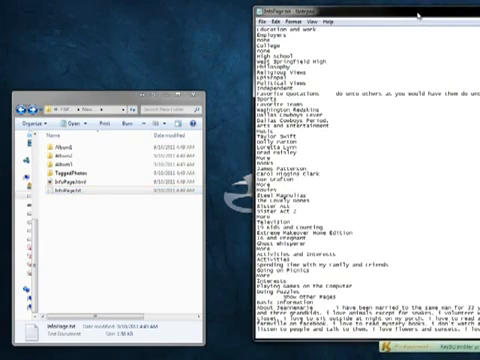